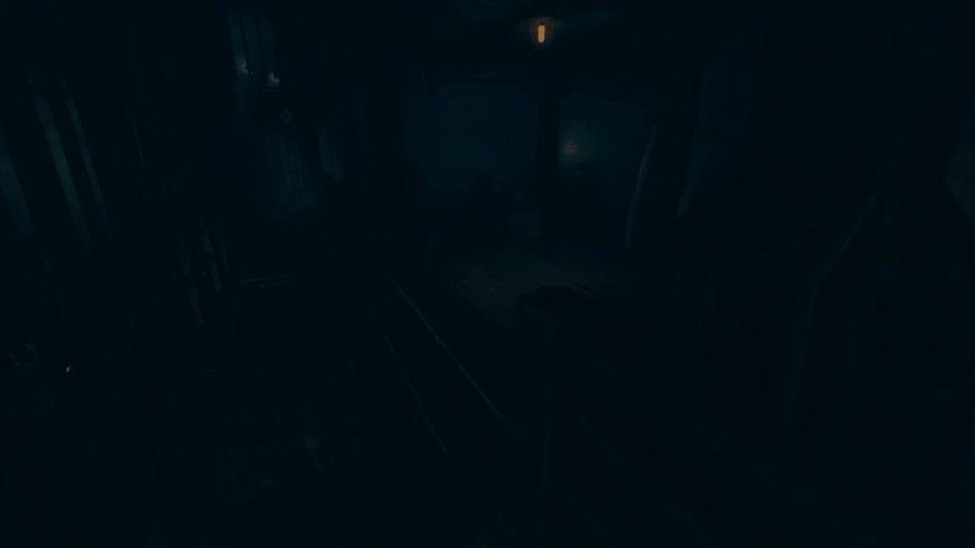
{"action": "mouse_move", "coordinate": [488, 274]}
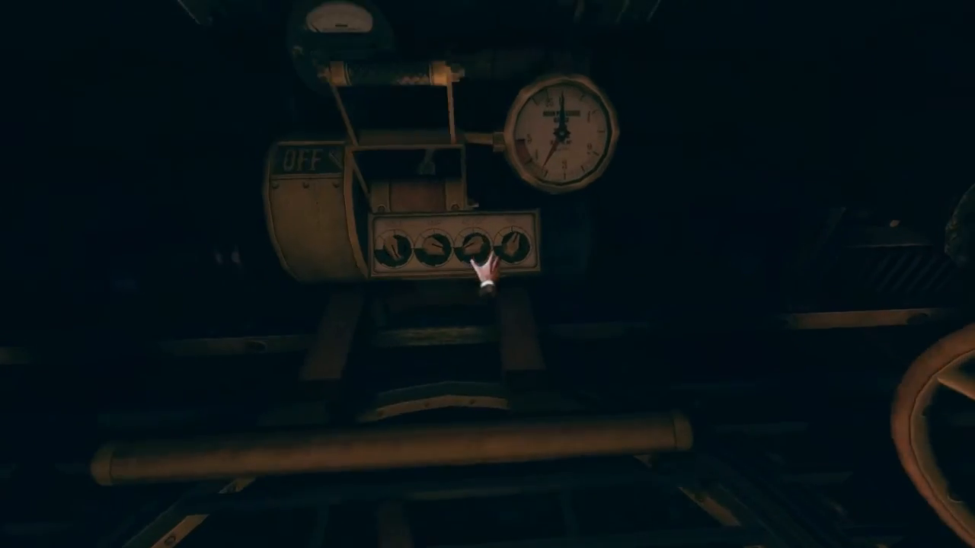
{"action": "mouse_move", "coordinate": [487, 274]}
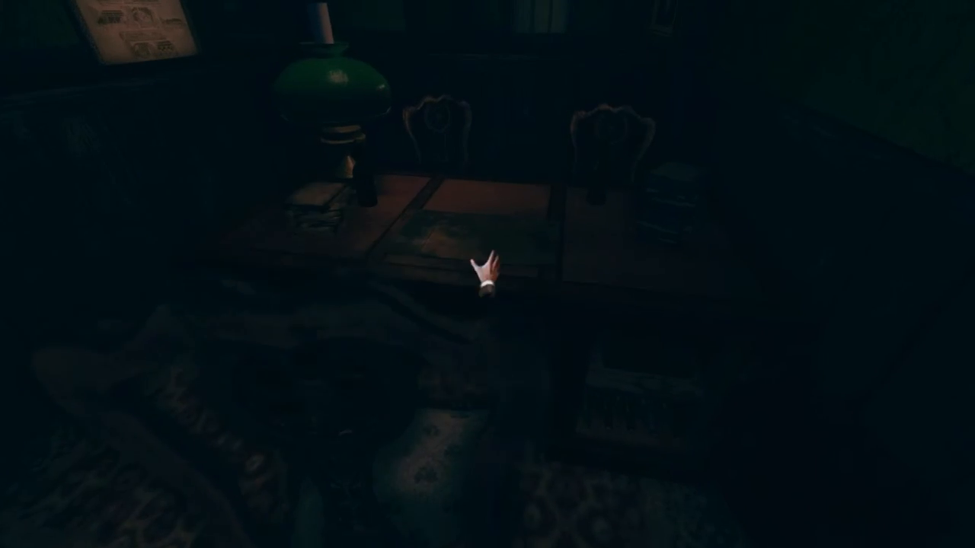
{"action": "mouse_move", "coordinate": [487, 275]}
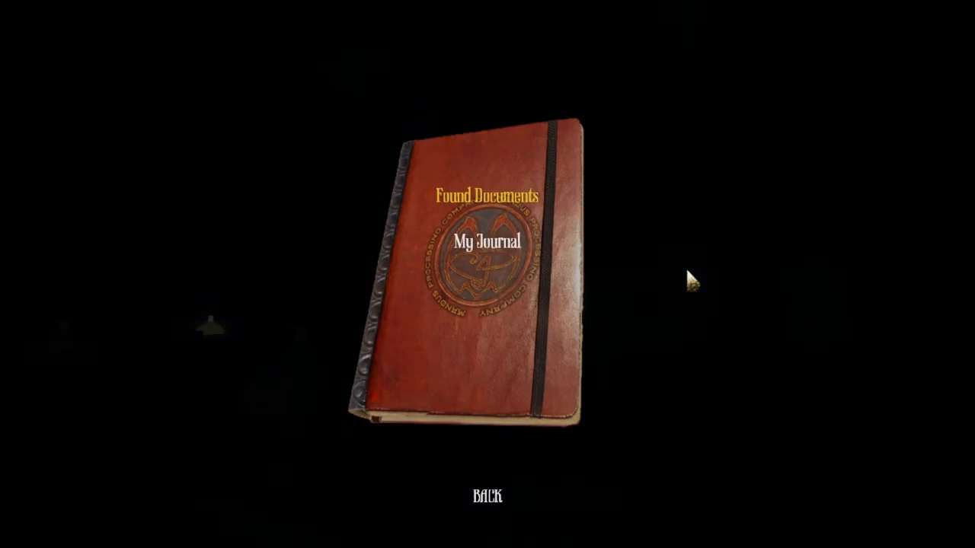
Open Found Documents, then pick up the August 22nd 1899 journal page from the drawers
{"action": "left_click", "coordinate": [485, 255]}
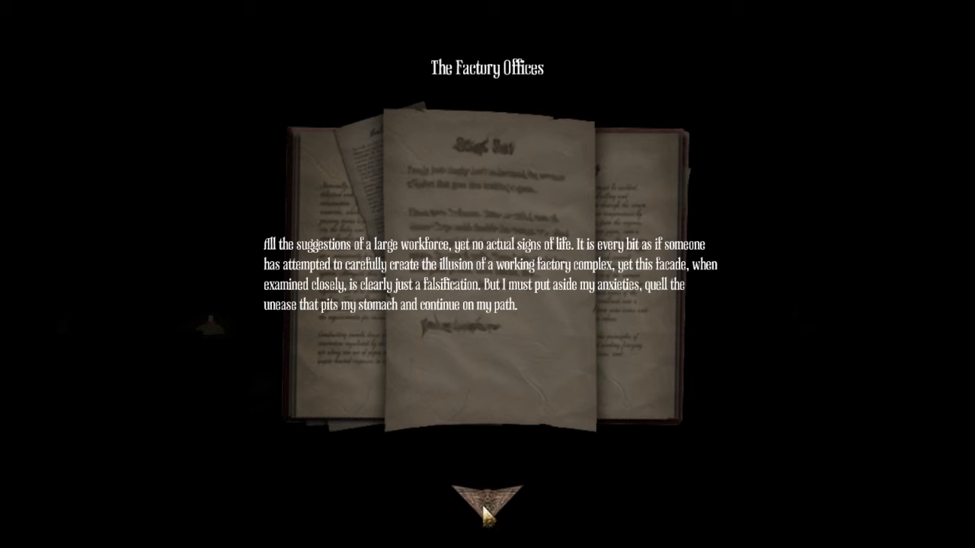
{"action": "mouse_move", "coordinate": [487, 514]}
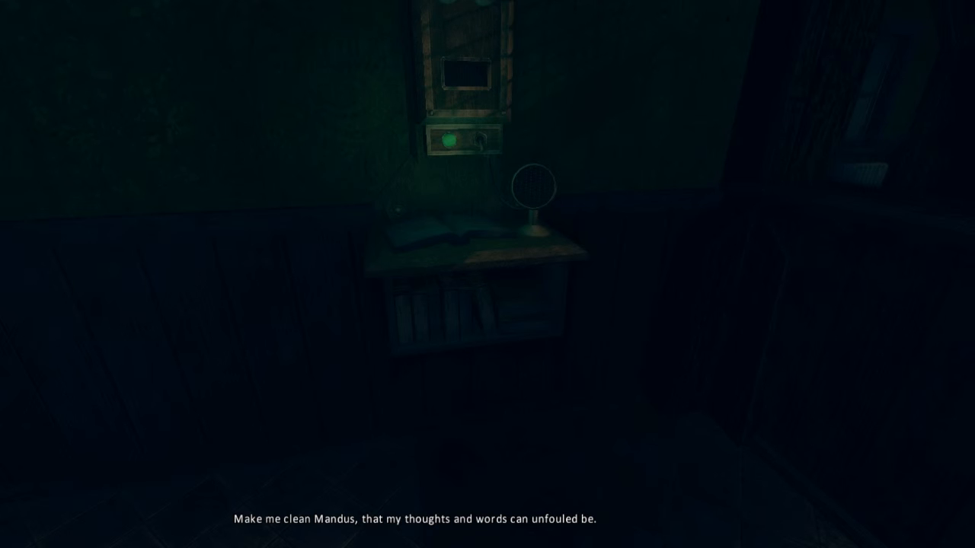
{"action": "mouse_move", "coordinate": [488, 274]}
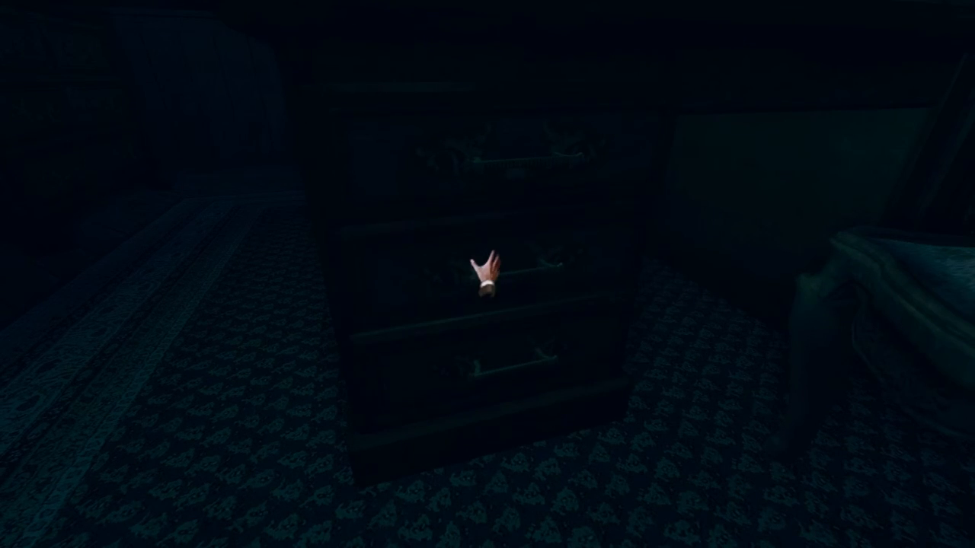
{"action": "left_click", "coordinate": [487, 267]}
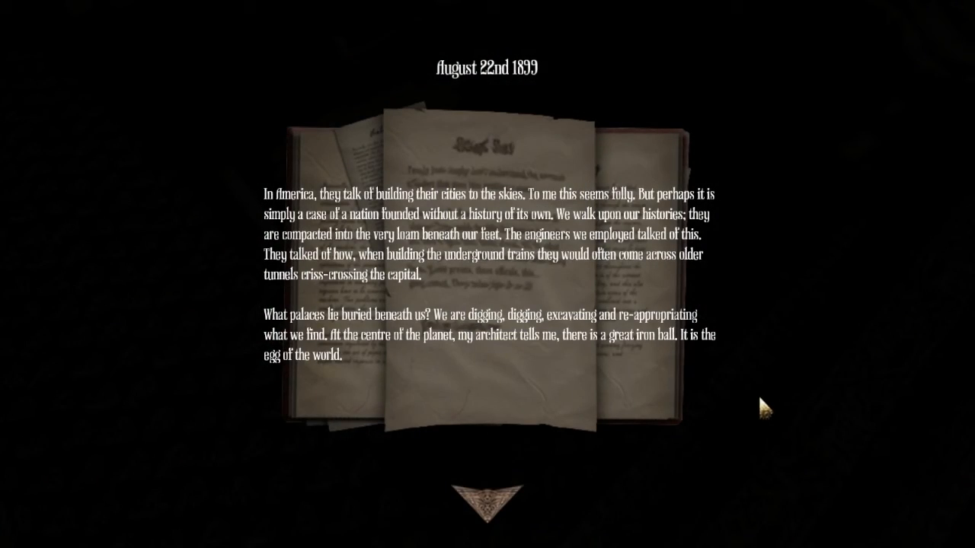
{"action": "mouse_move", "coordinate": [620, 220]}
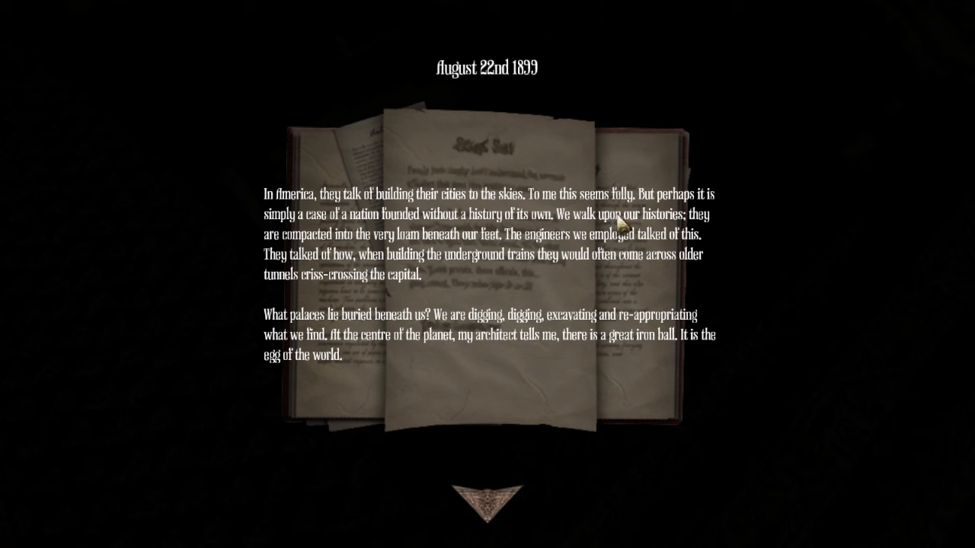
{"action": "mouse_move", "coordinate": [604, 215]}
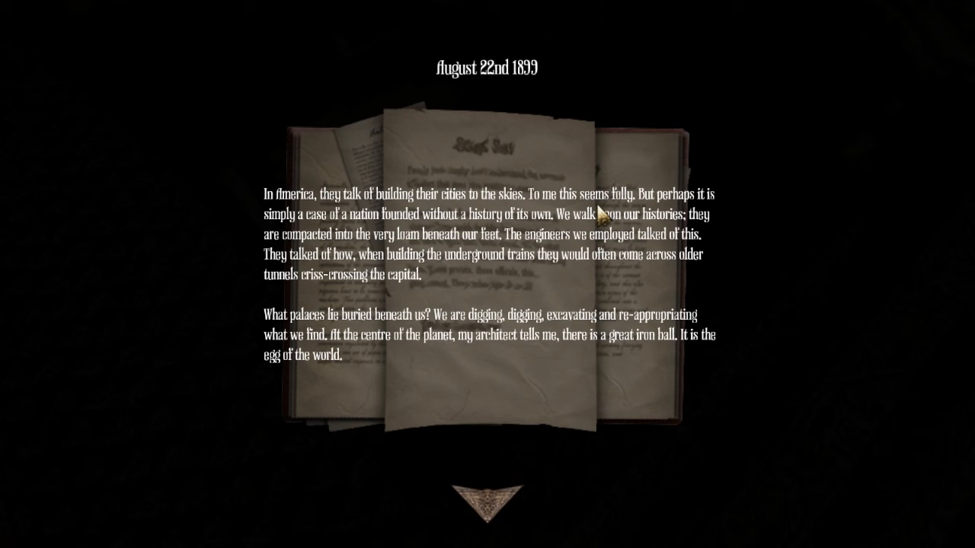